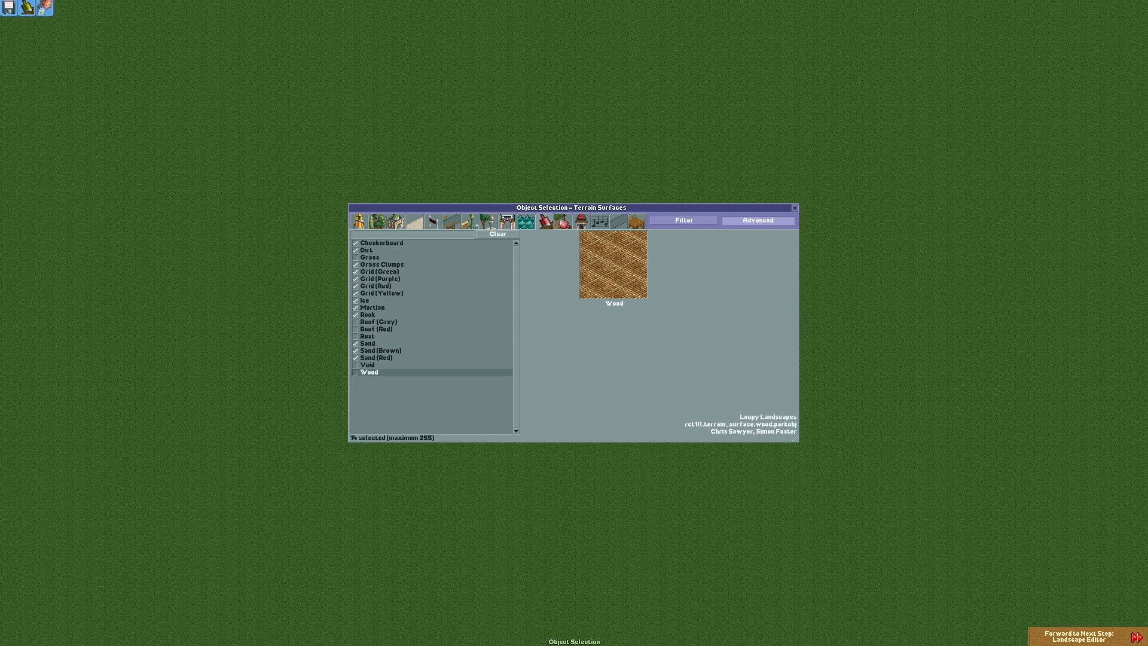
# Step: Tick the Void surface in the Terrain Surfaces list of Object Selection
pyautogui.click(367, 364)
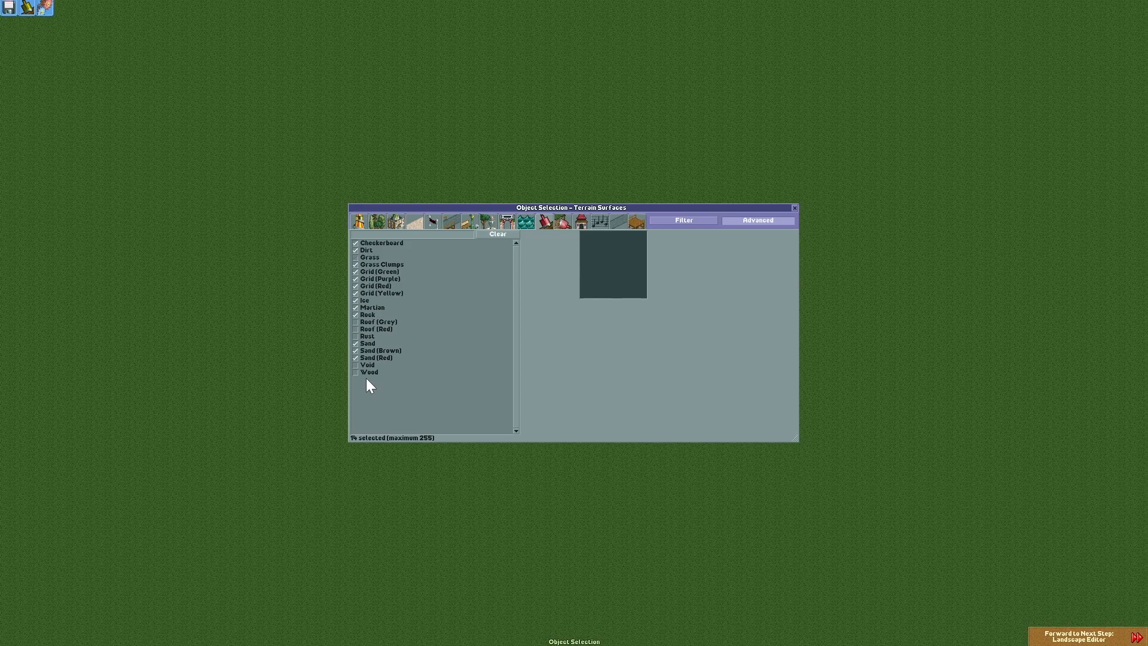
pyautogui.click(379, 322)
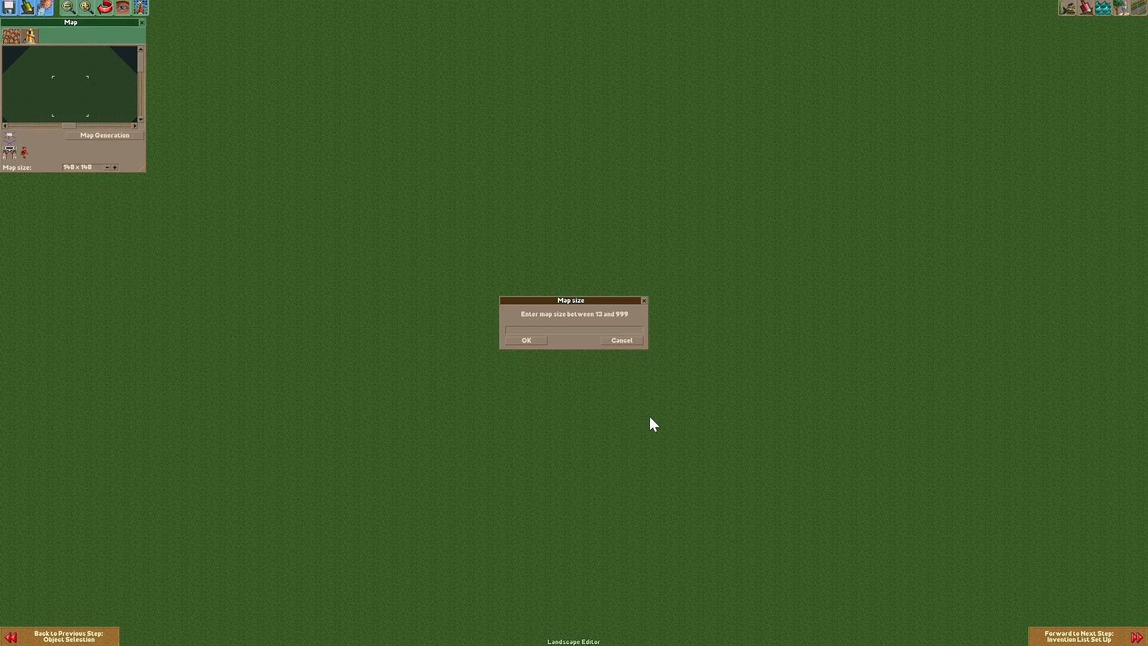
# Step: Confirm the small map size so the plot shrinks to a compact grass square
pyautogui.click(525, 339)
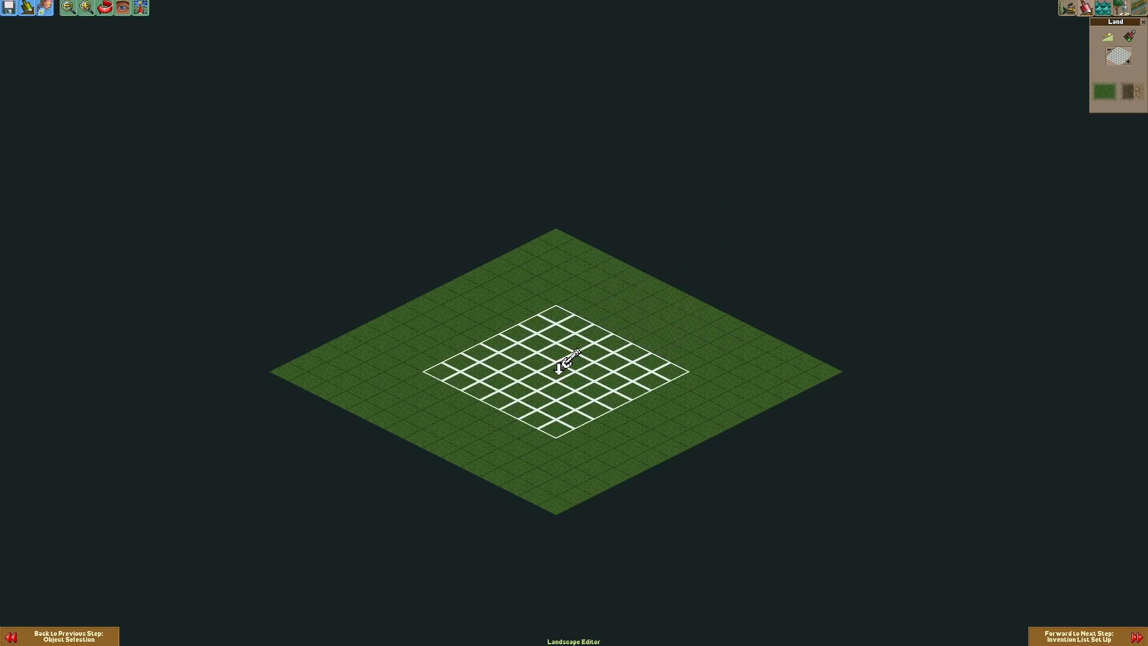
# Step: Raise a large square block of land with cliff sides in the map centre
pyautogui.click(566, 348)
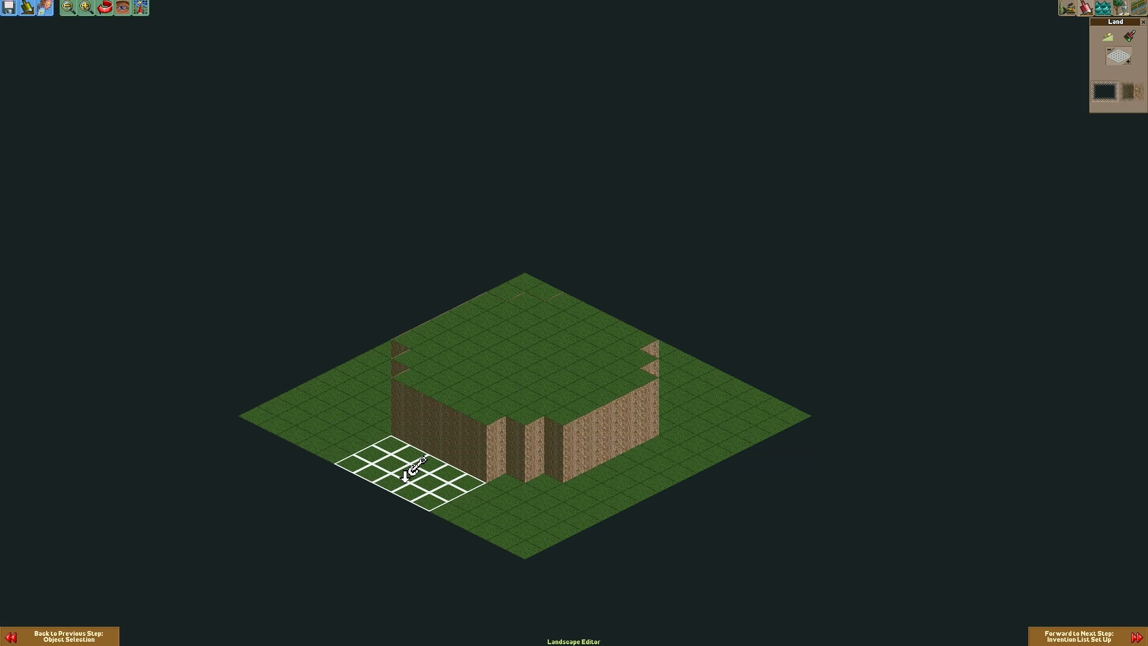
pyautogui.moveTo(520, 498)
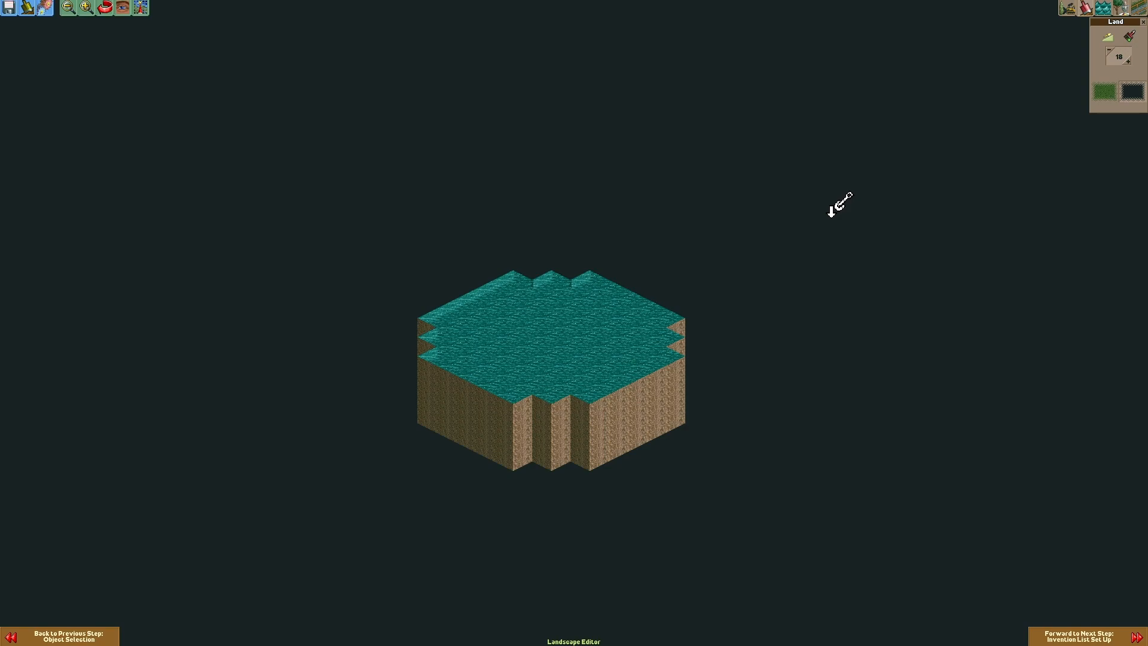
pyautogui.moveTo(696, 266)
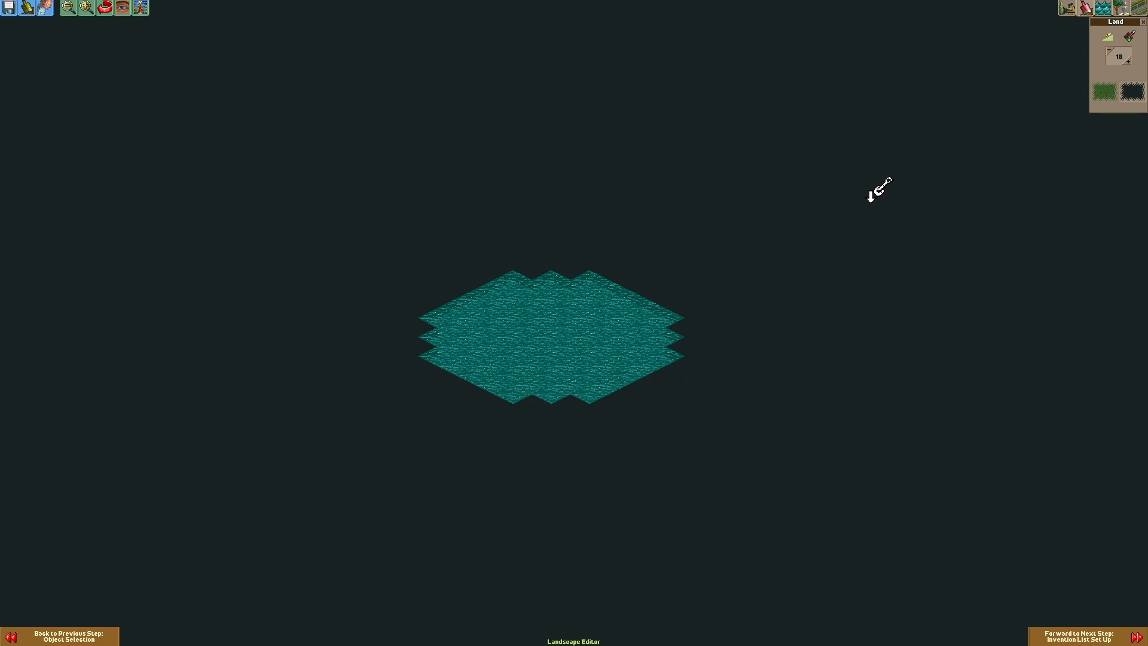
pyautogui.moveTo(556, 333)
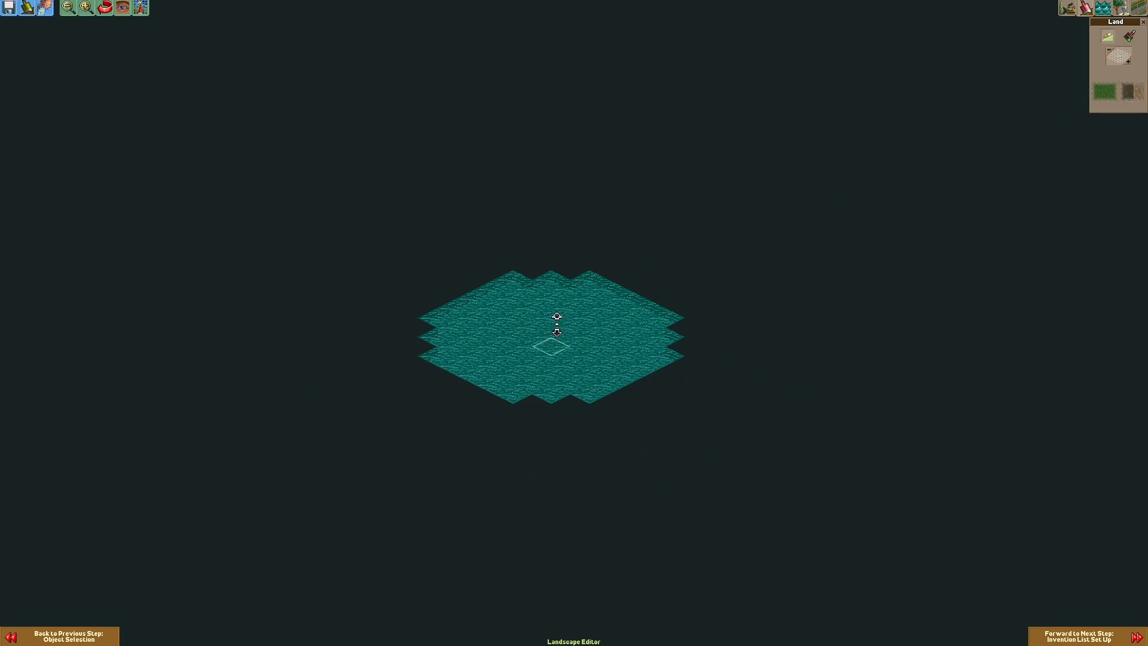
# Step: Raise a gently sloped grassy mound in the middle of the water
pyautogui.click(556, 330)
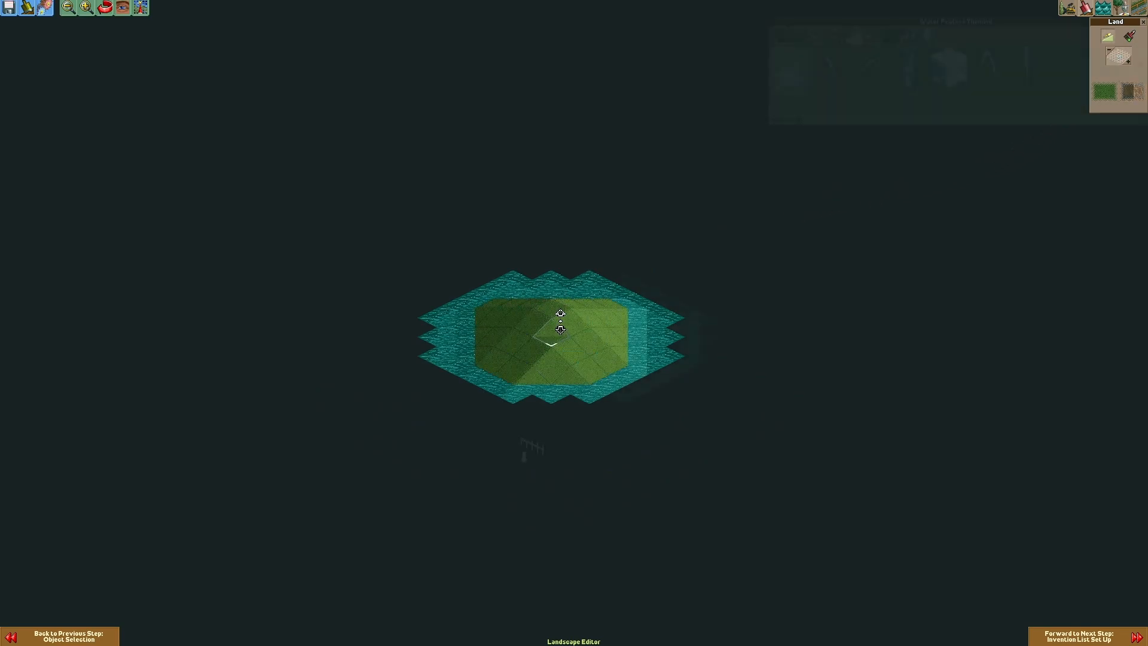